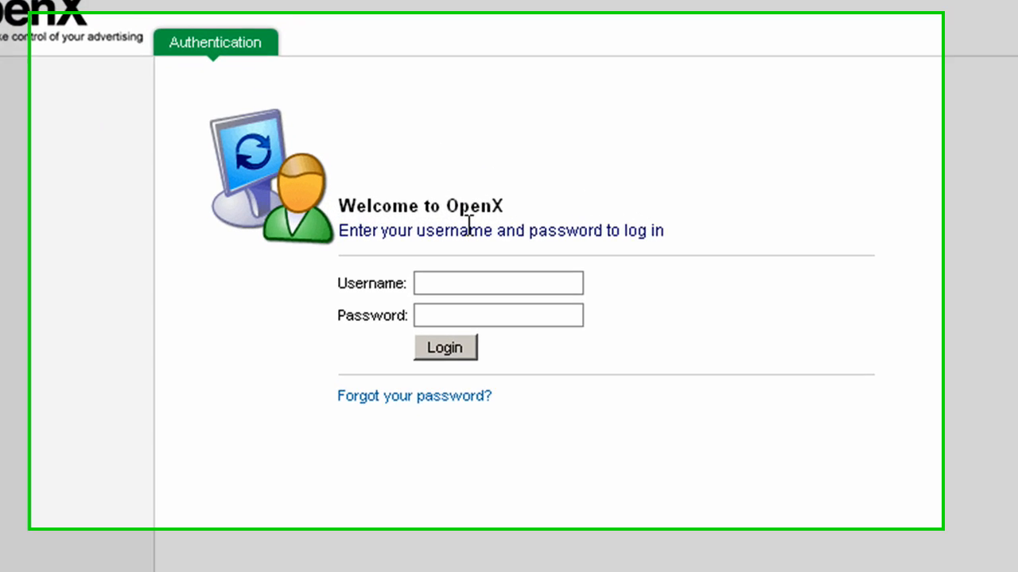
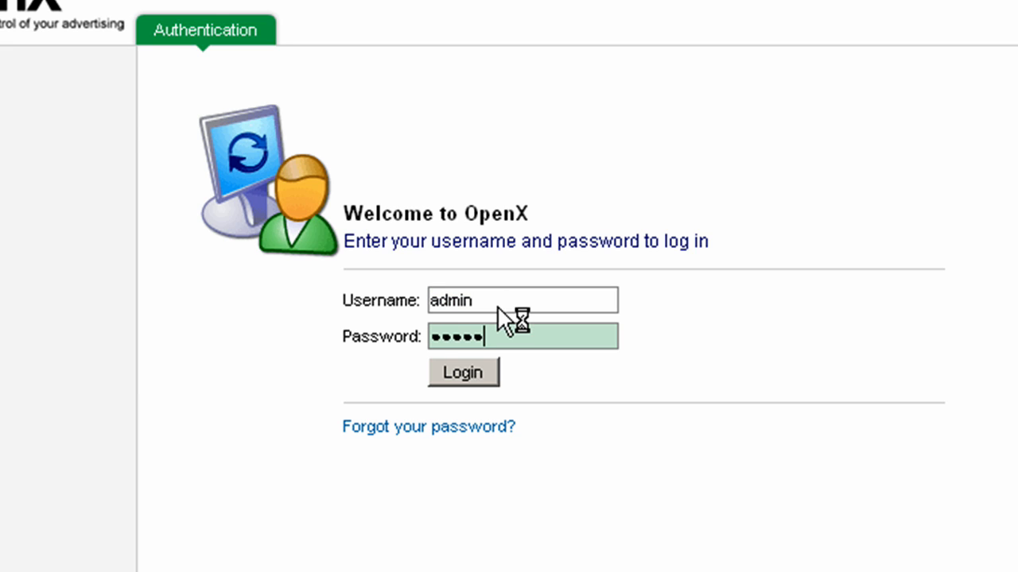
Log in to OpenX as admin, then bring up php.ini in Notepad
{"action": "left_click", "coordinate": [463, 372]}
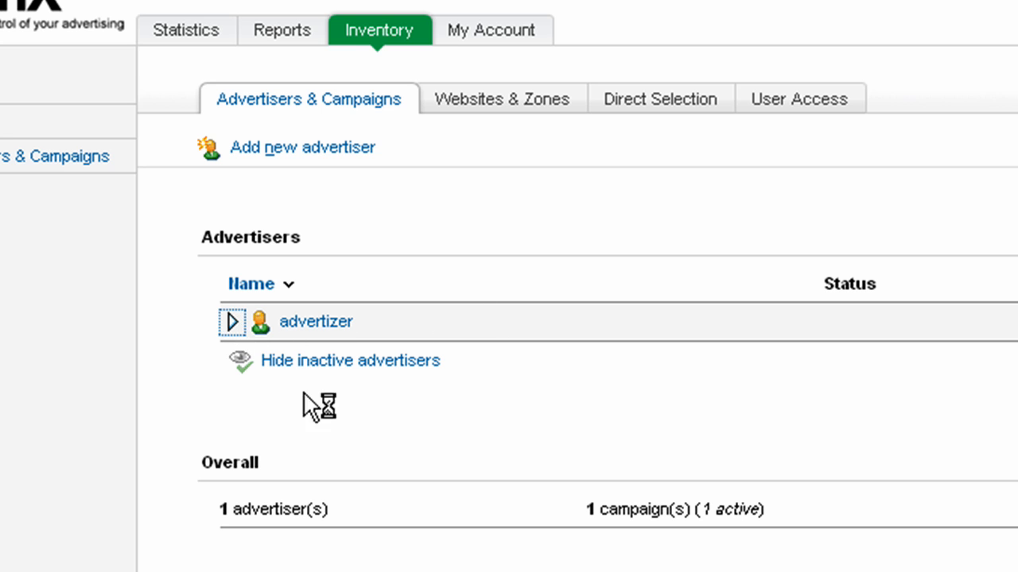
{"action": "left_click", "coordinate": [232, 321]}
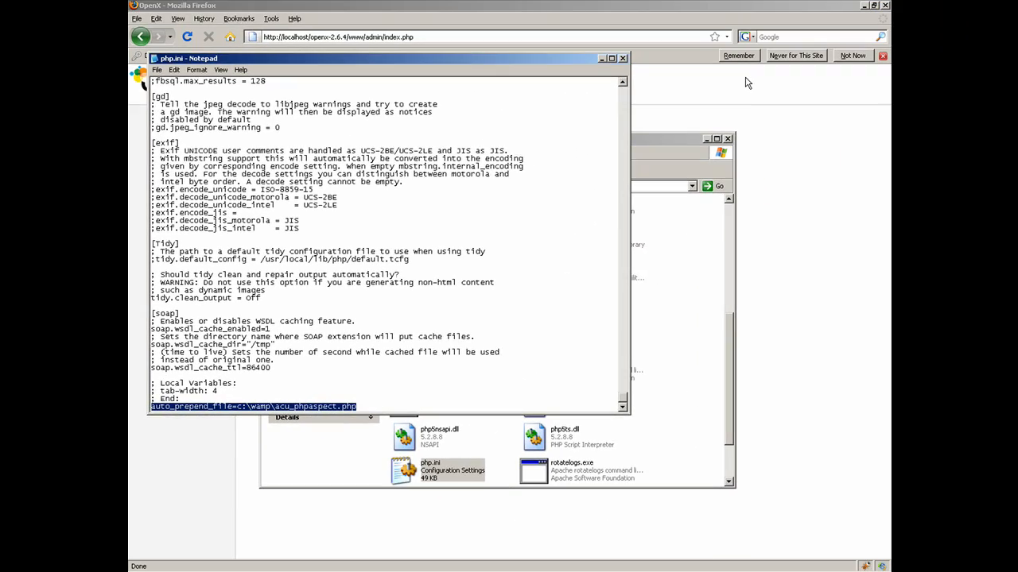
Check the final auto_prepend_file line pointing to c:\wamp\acu_phpaspect.php in php.ini
{"action": "left_click", "coordinate": [623, 57]}
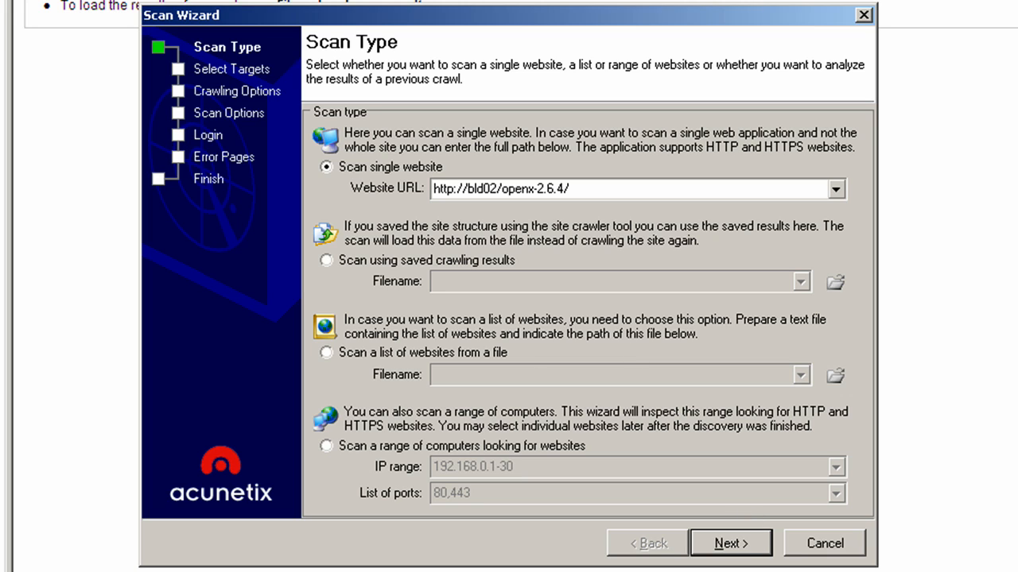
{"action": "mouse_move", "coordinate": [621, 427]}
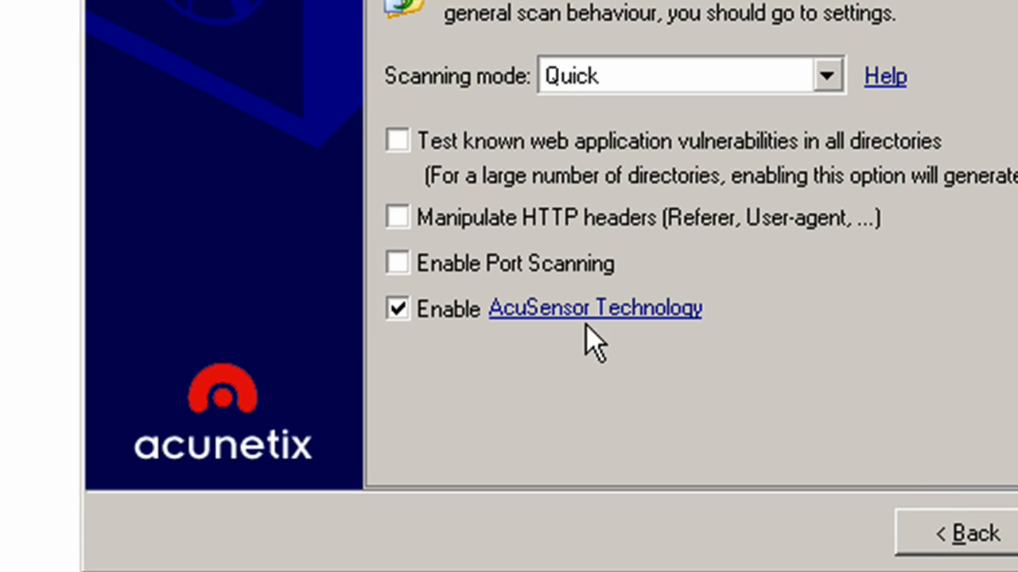
{"action": "mouse_move", "coordinate": [668, 318]}
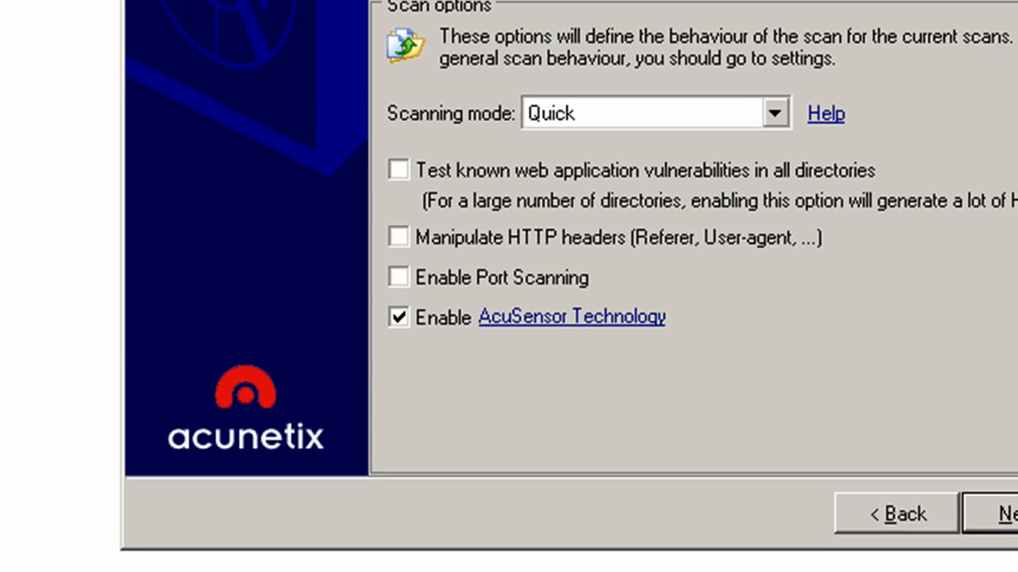
{"action": "left_click", "coordinate": [1009, 514]}
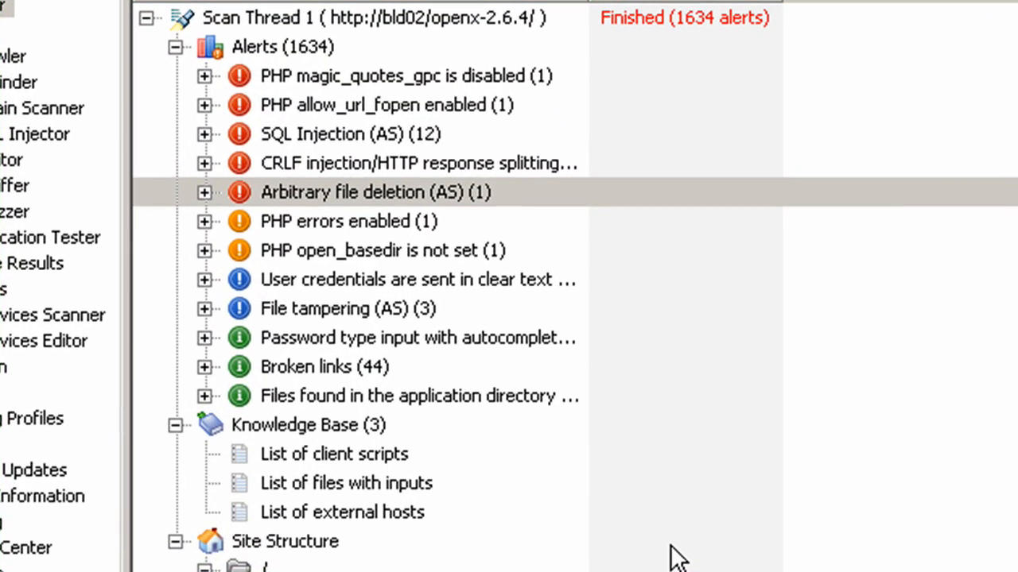
{"action": "mouse_move", "coordinate": [586, 41]}
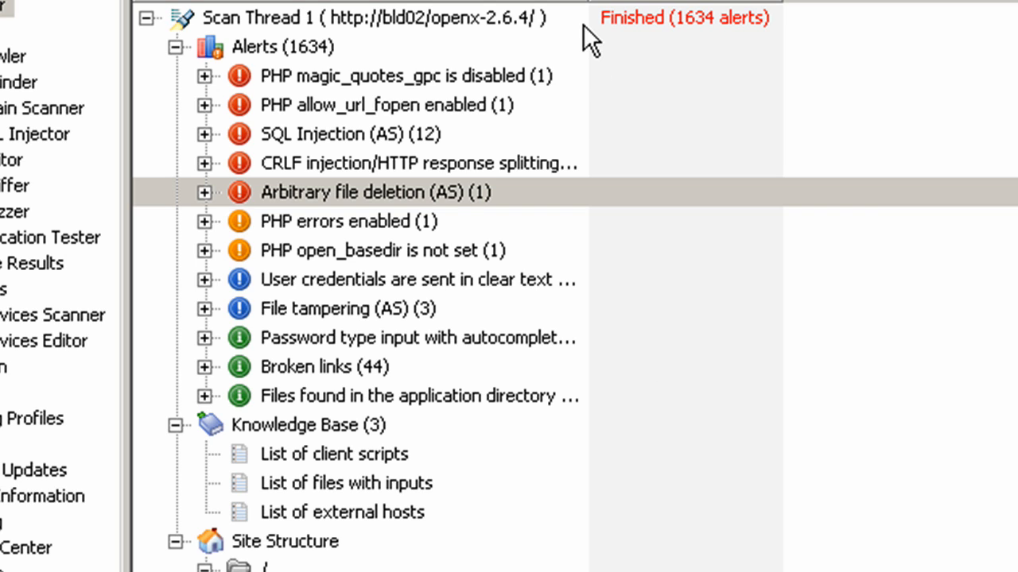
{"action": "mouse_move", "coordinate": [473, 185]}
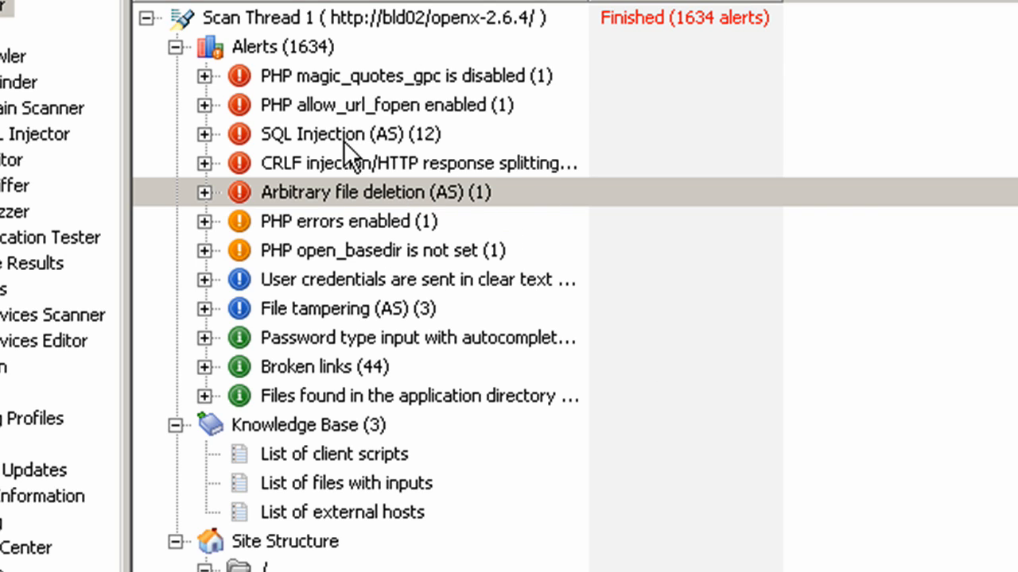
Browse the CRLF injection and Arbitrary file deletion alerts, then return to SQL Injection (AS)
{"action": "left_click", "coordinate": [326, 134]}
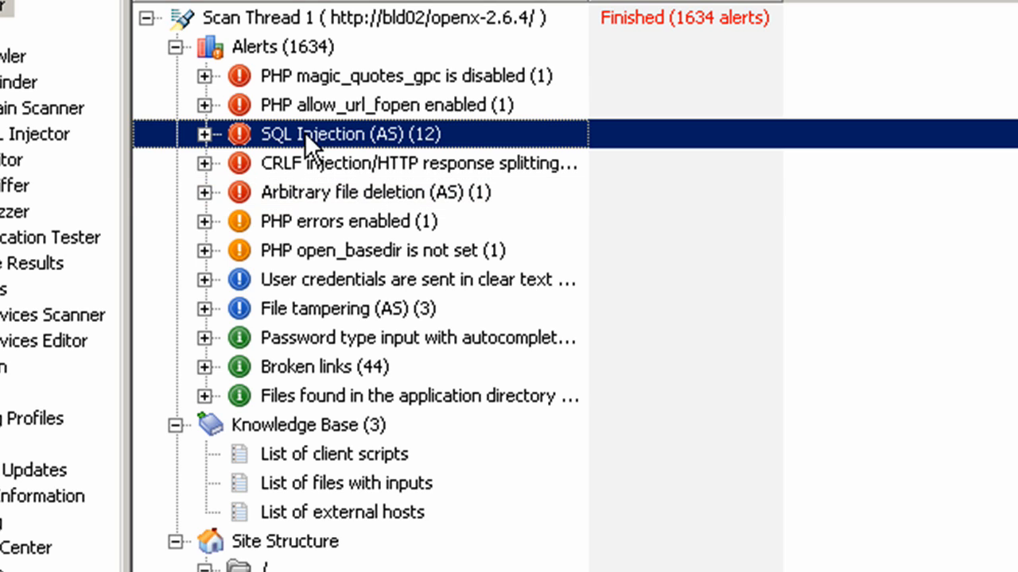
{"action": "left_click", "coordinate": [414, 163]}
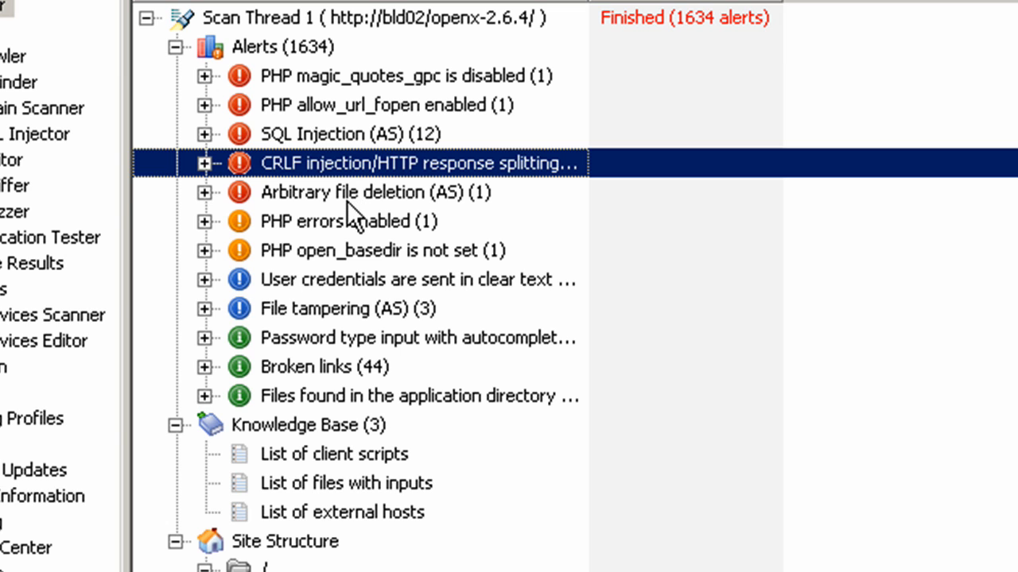
{"action": "left_click", "coordinate": [342, 191]}
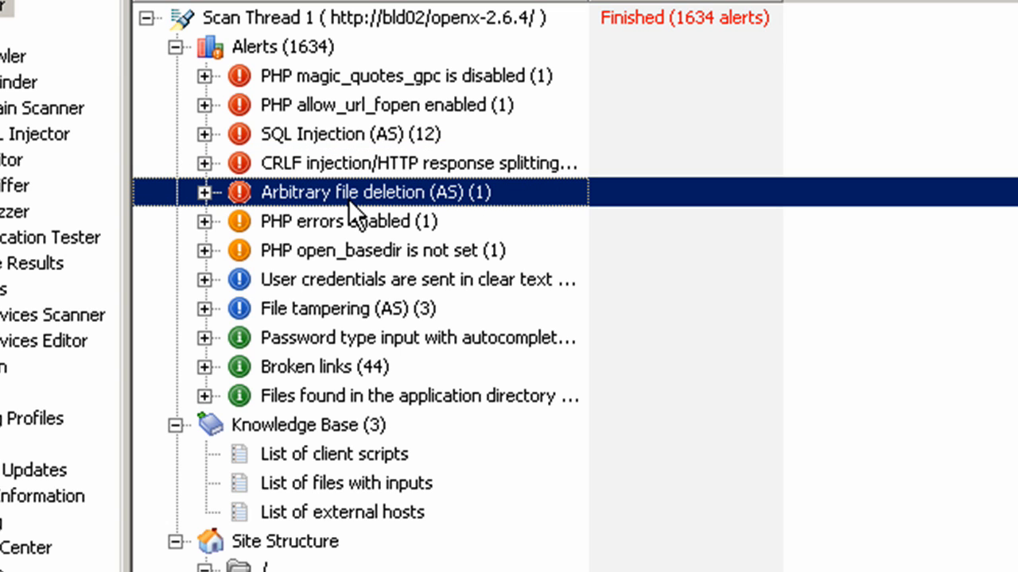
{"action": "left_click", "coordinate": [342, 134]}
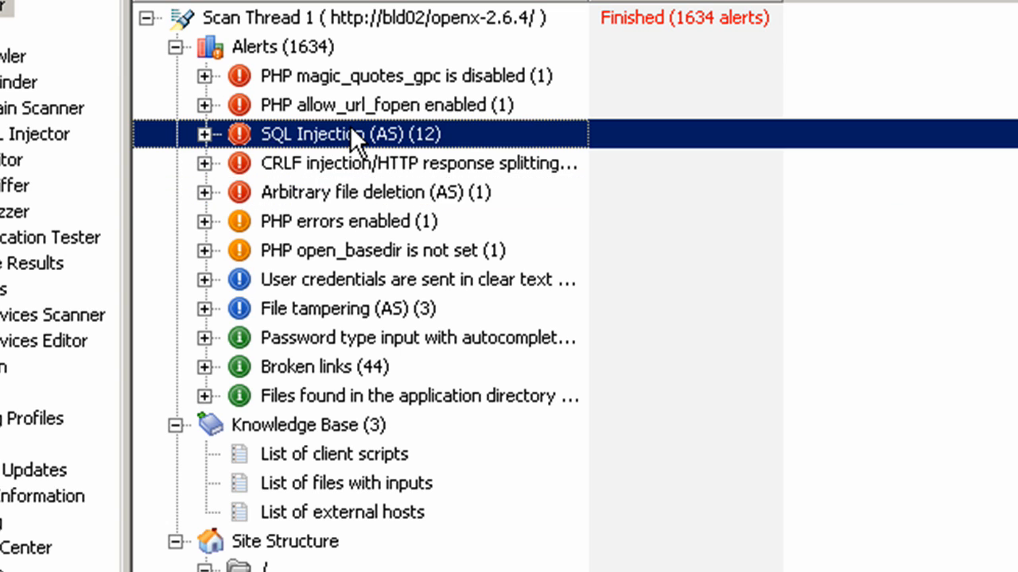
{"action": "left_click", "coordinate": [205, 133]}
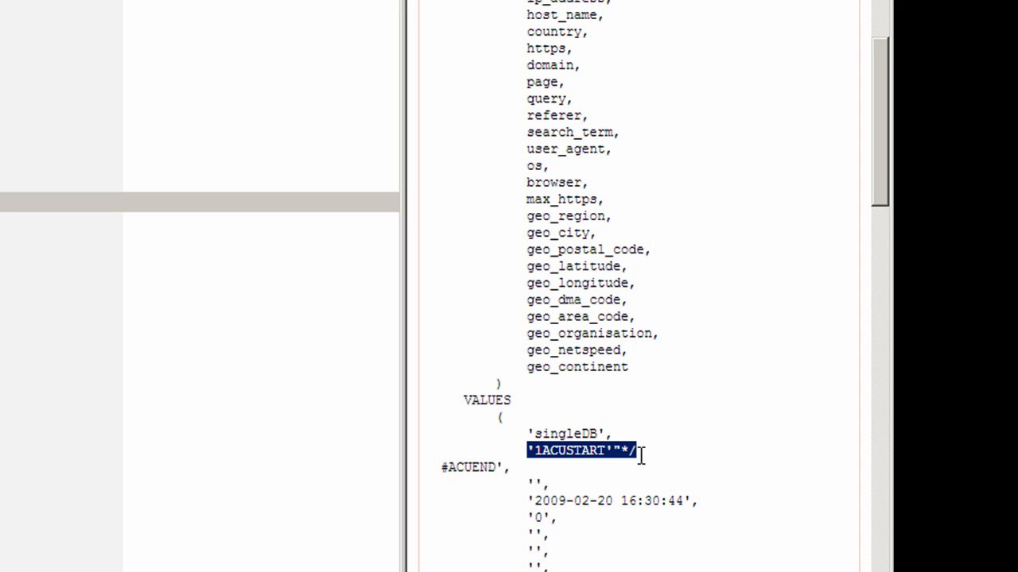
{"action": "mouse_move", "coordinate": [606, 458]}
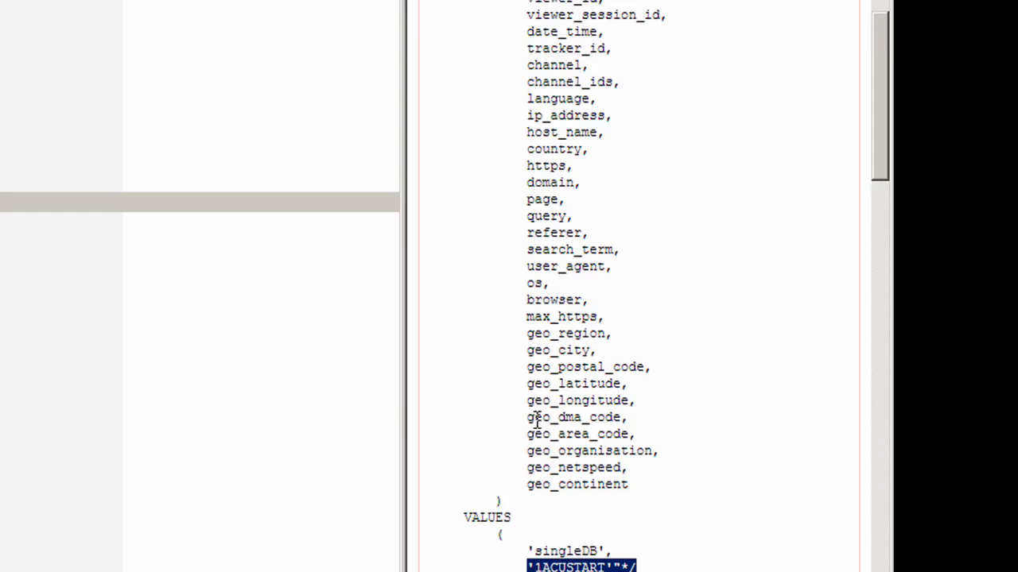
Scroll the alert details down to the impact and OAID cookie attack details
{"action": "scroll", "scroll_direction": "down", "scroll_amount": 3}
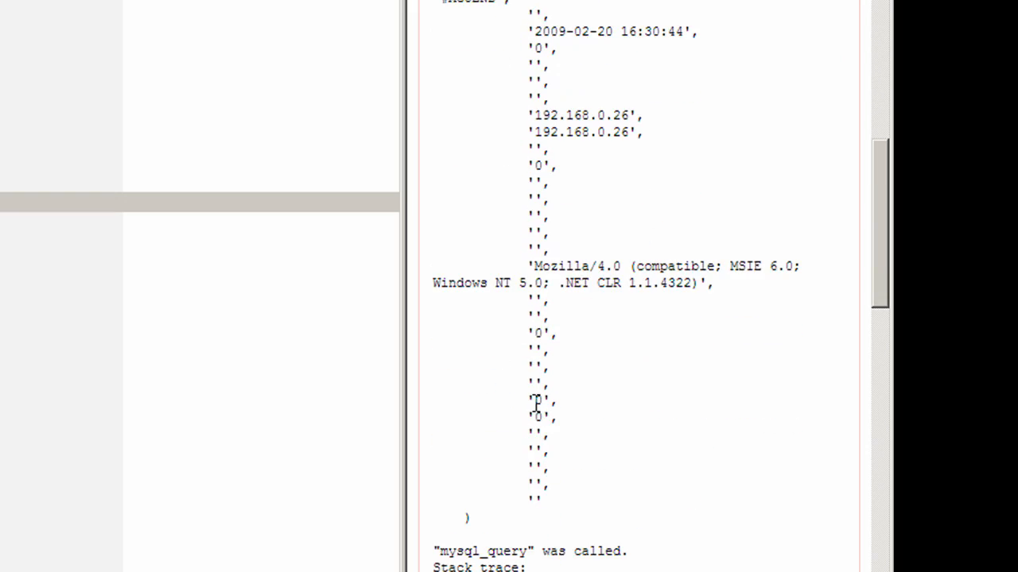
{"action": "scroll", "scroll_direction": "down", "scroll_amount": 3}
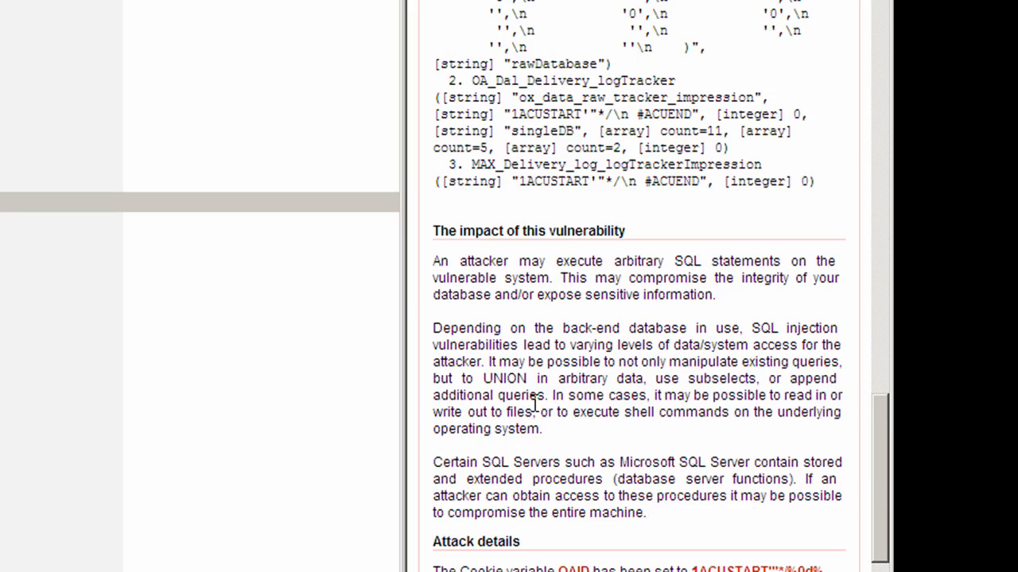
{"action": "scroll", "scroll_direction": "down", "scroll_amount": 3}
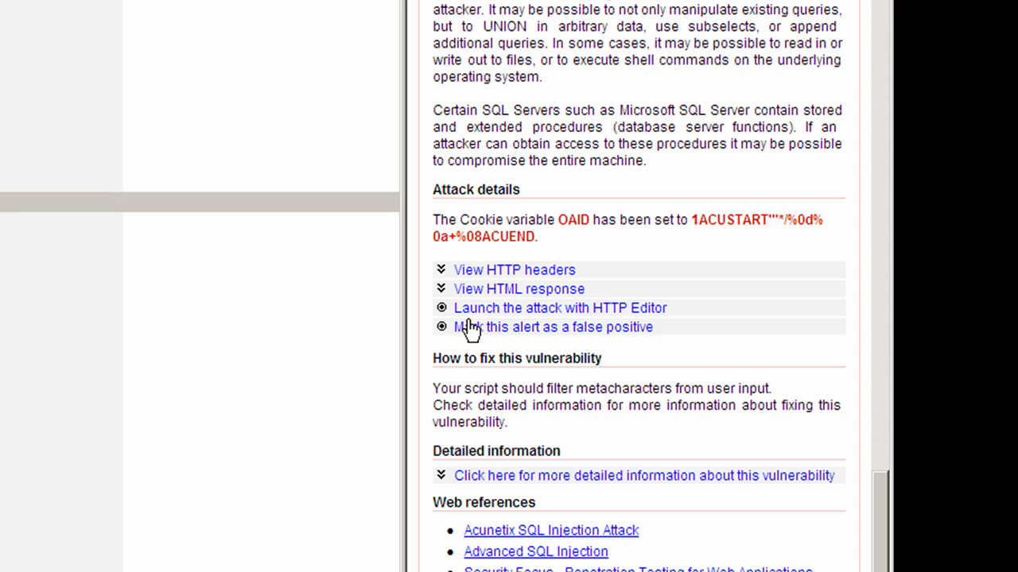
{"action": "mouse_move", "coordinate": [473, 322]}
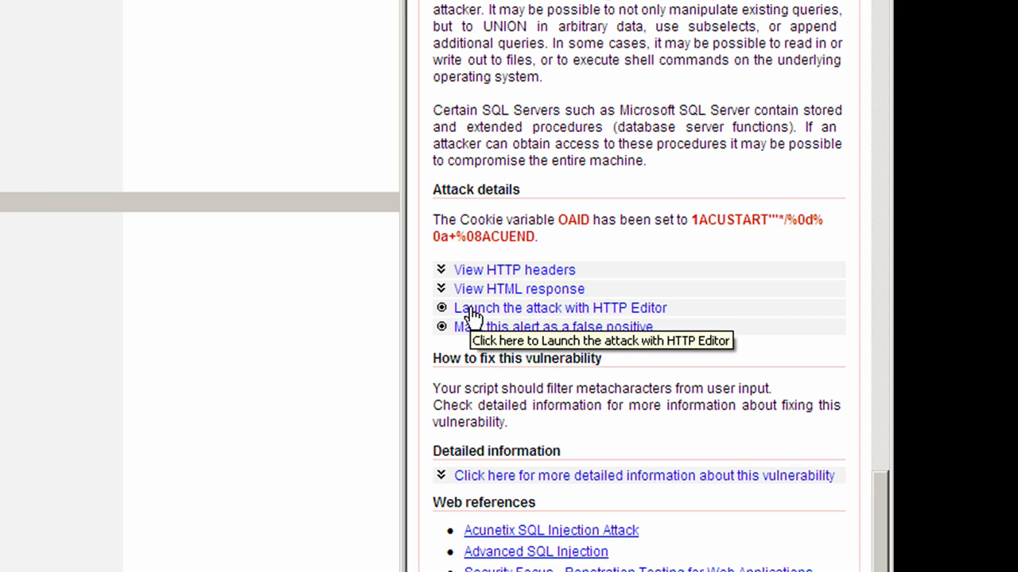
{"action": "mouse_move", "coordinate": [648, 314]}
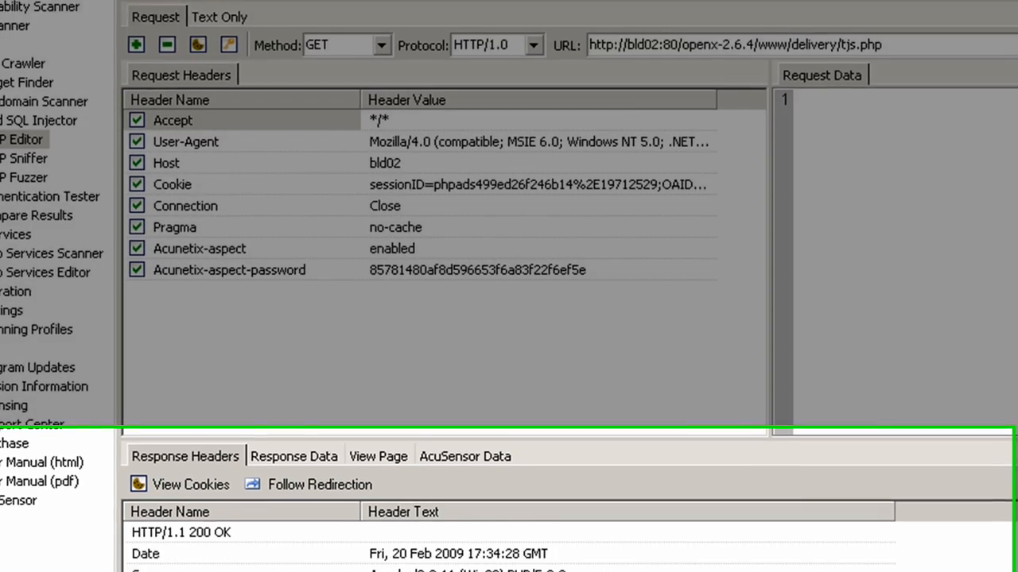
Inspect the logged mysql.php line 103 and line 75 queries in AcuSensor Data
{"action": "left_click", "coordinate": [465, 455]}
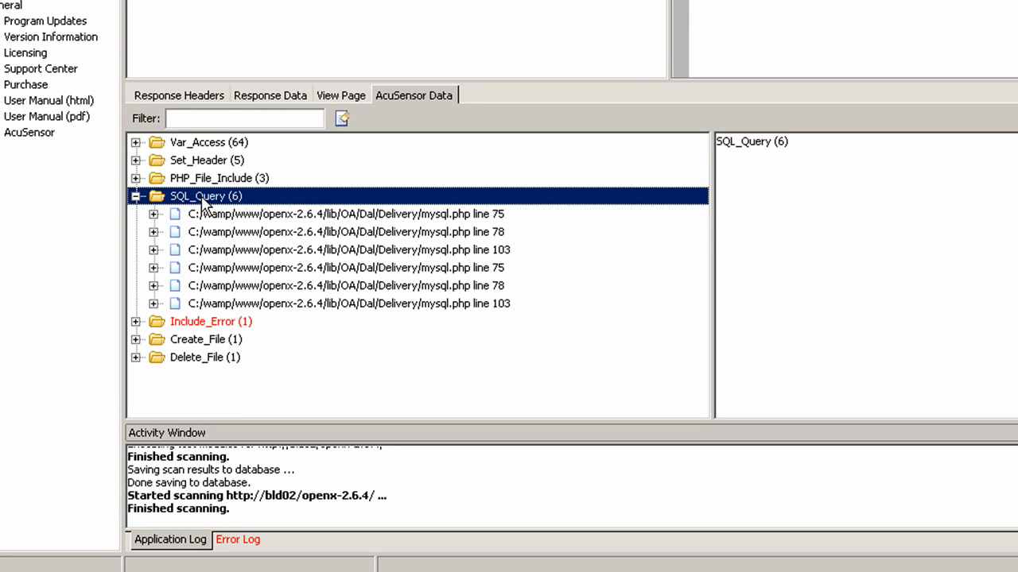
{"action": "left_click", "coordinate": [320, 214]}
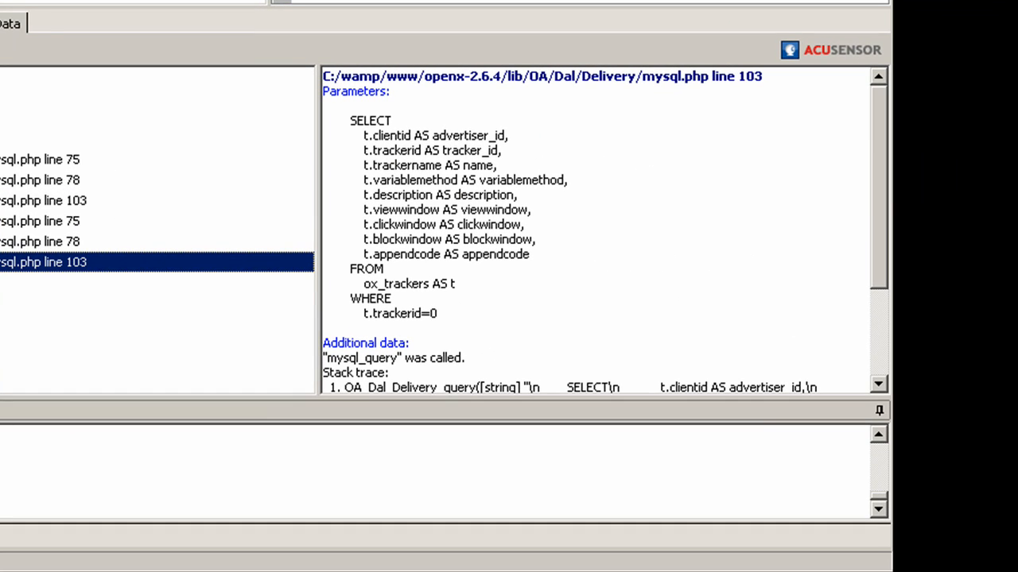
{"action": "left_click", "coordinate": [44, 221]}
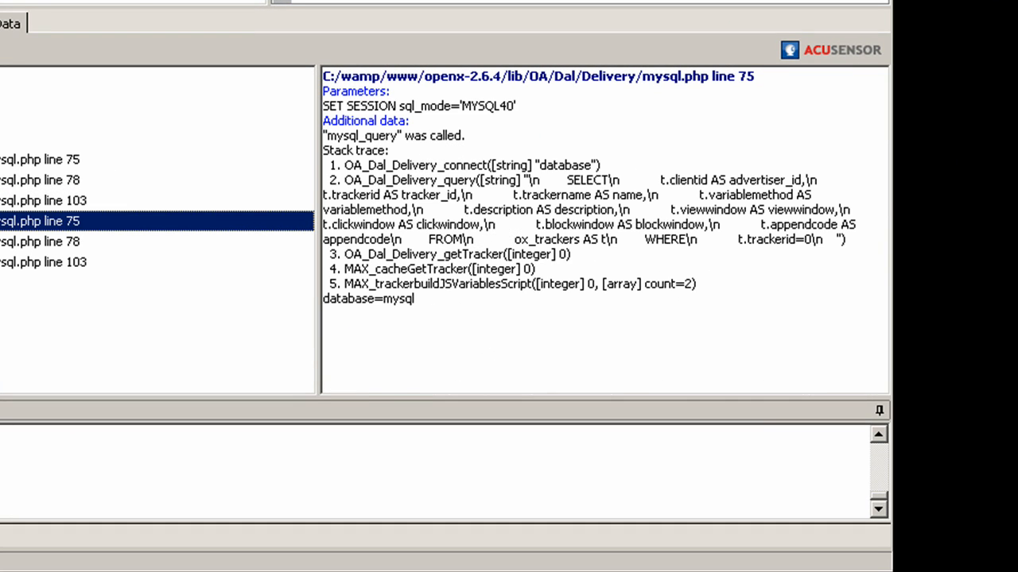
{"action": "left_click", "coordinate": [44, 201]}
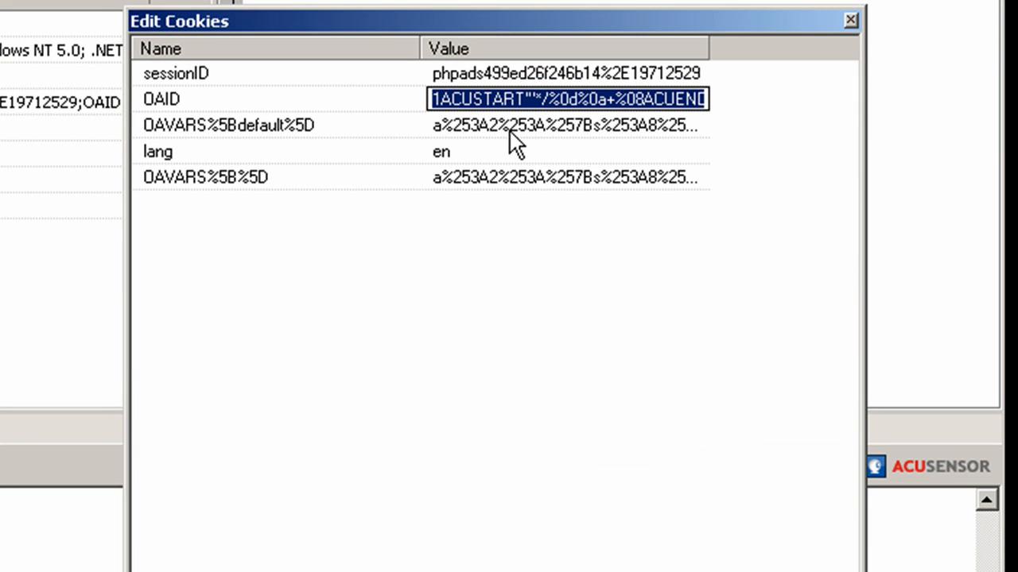
Rewrite the OAID cookie value as '+benchmark(100000,encode('test','test'))+'
{"action": "type", "text": "'"}
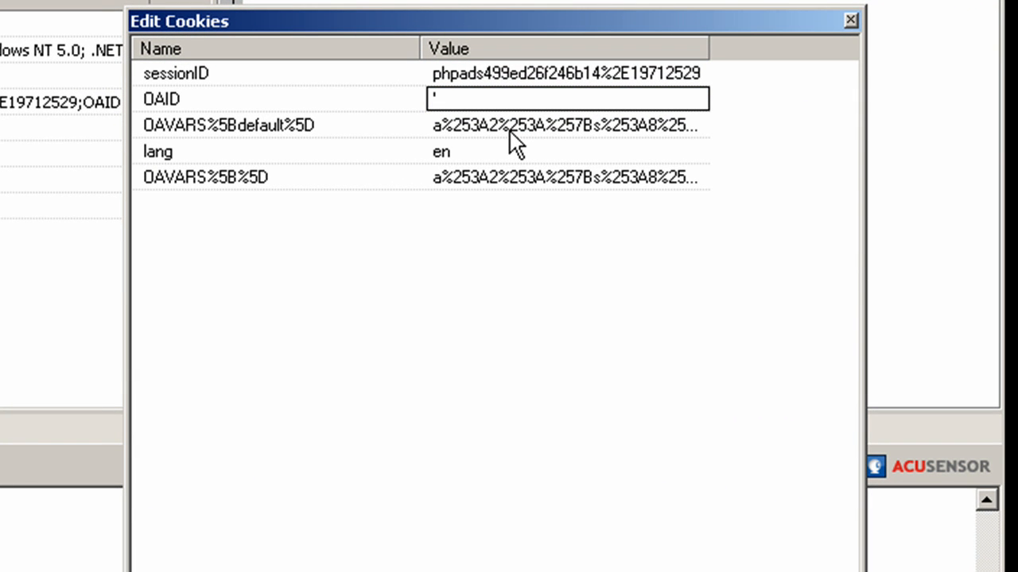
{"action": "type", "text": "+b"}
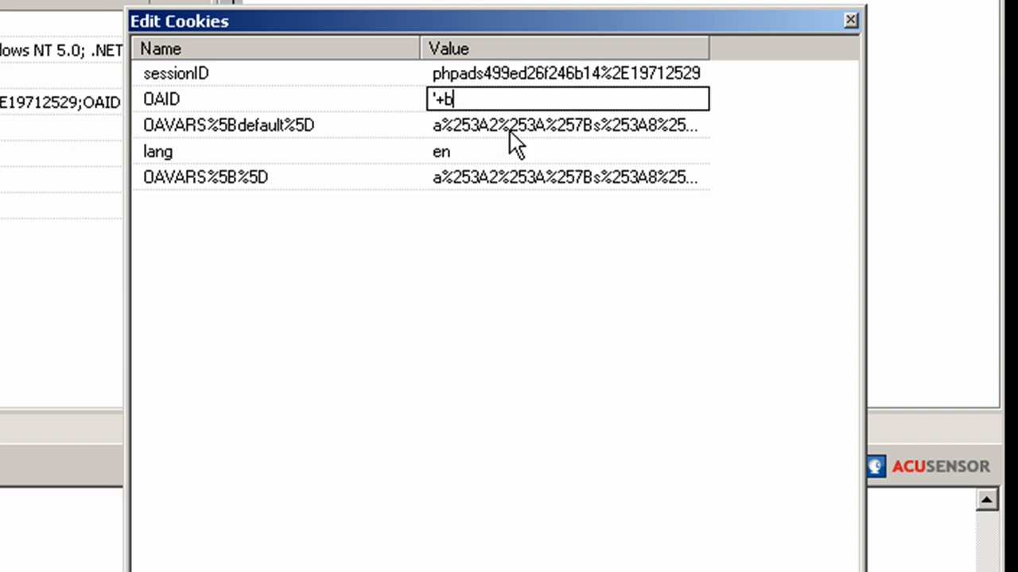
{"action": "type", "text": "enchm"}
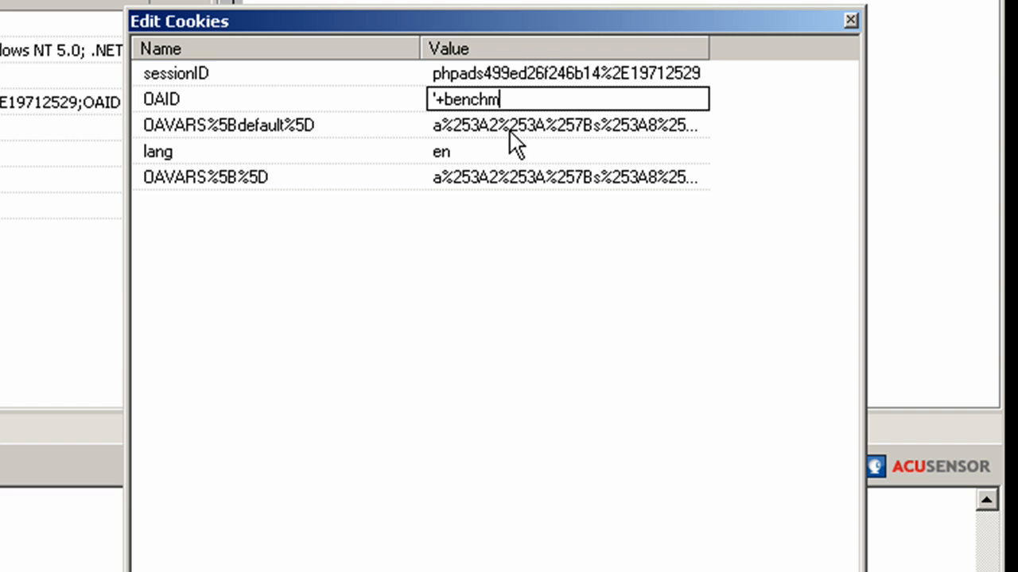
{"action": "type", "text": "ark"}
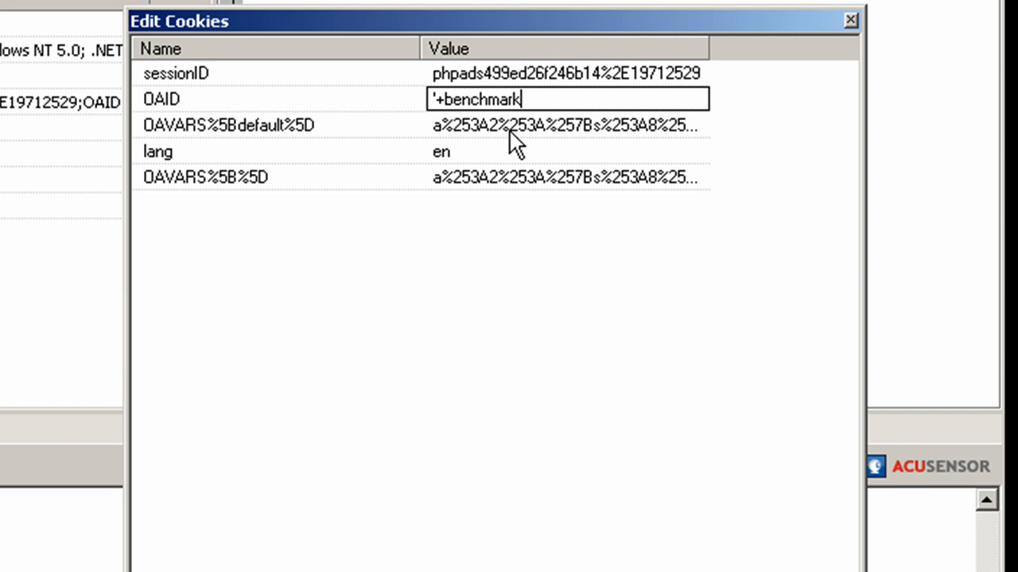
{"action": "type", "text": "(100000,"}
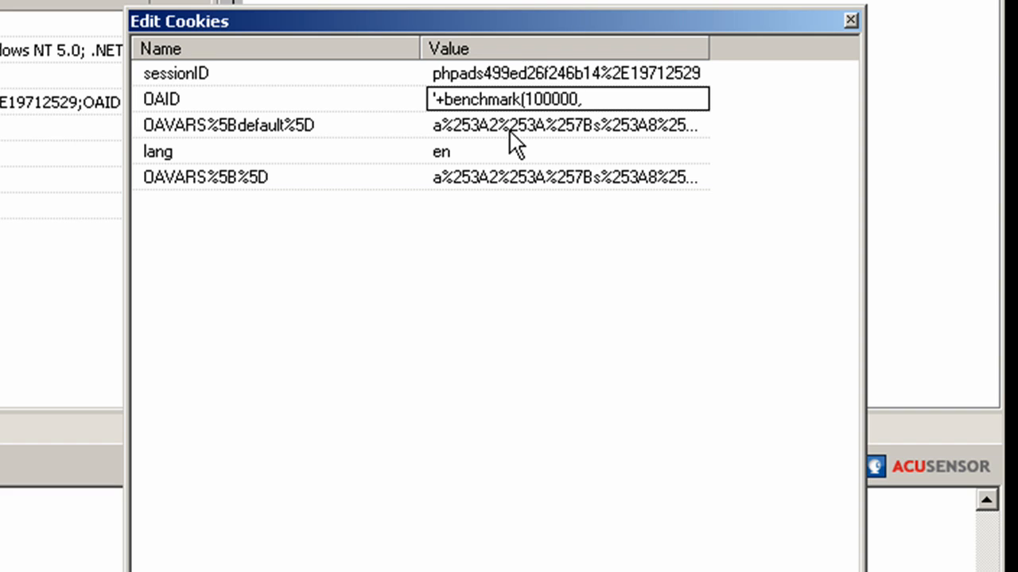
{"action": "type", "text": "encode"}
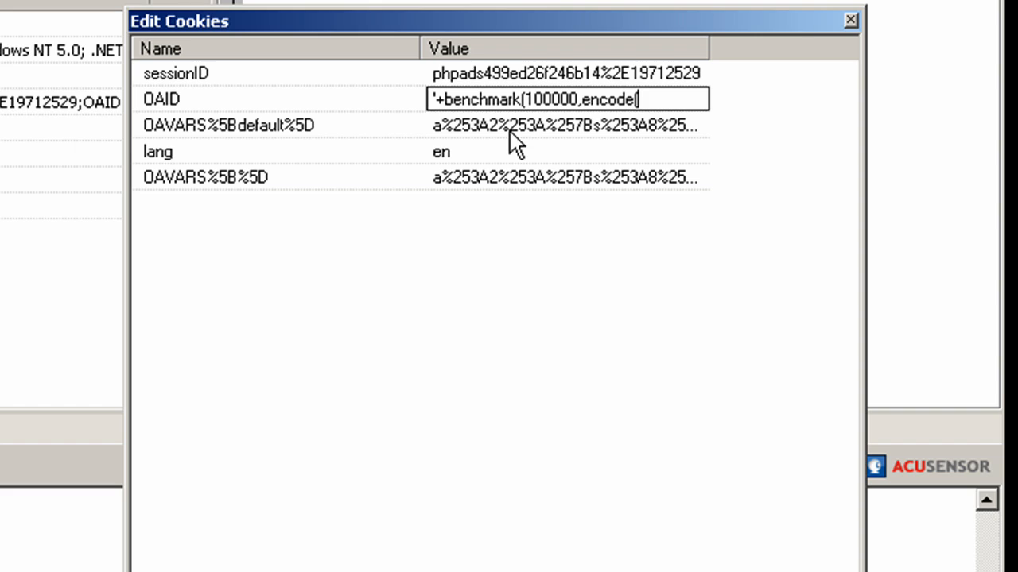
{"action": "type", "text": "('test',"}
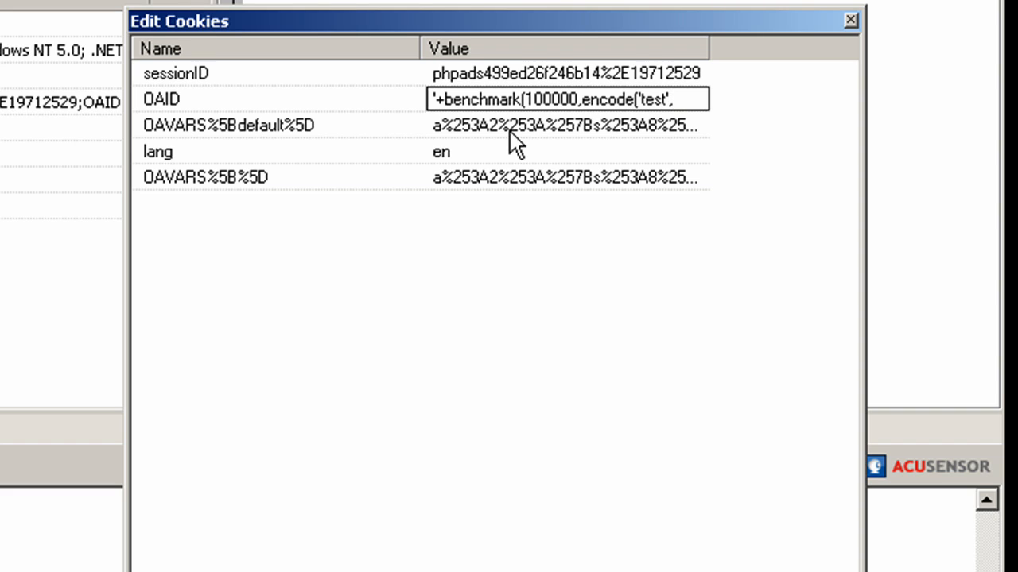
{"action": "type", "text": "'test'"}
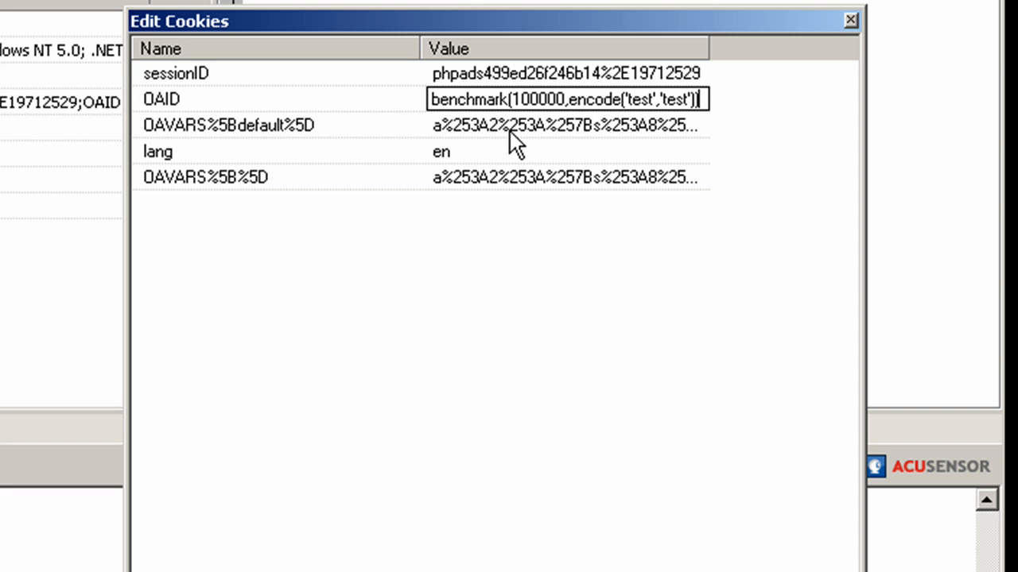
{"action": "type", "text": "+"}
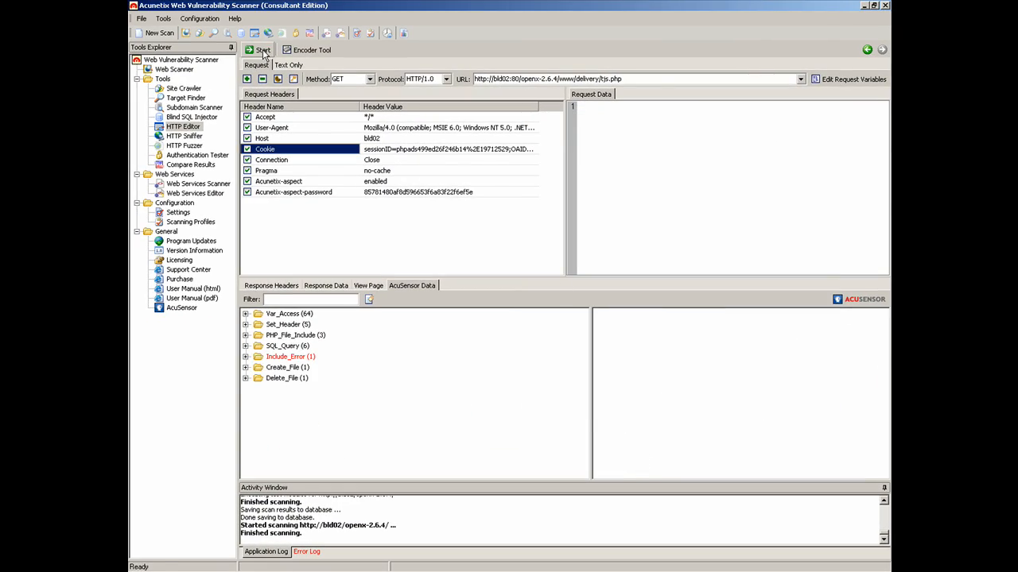
Send the benchmark request, review the logged INSERT query, and URL-encode the OAID cookie
{"action": "left_click", "coordinate": [247, 345]}
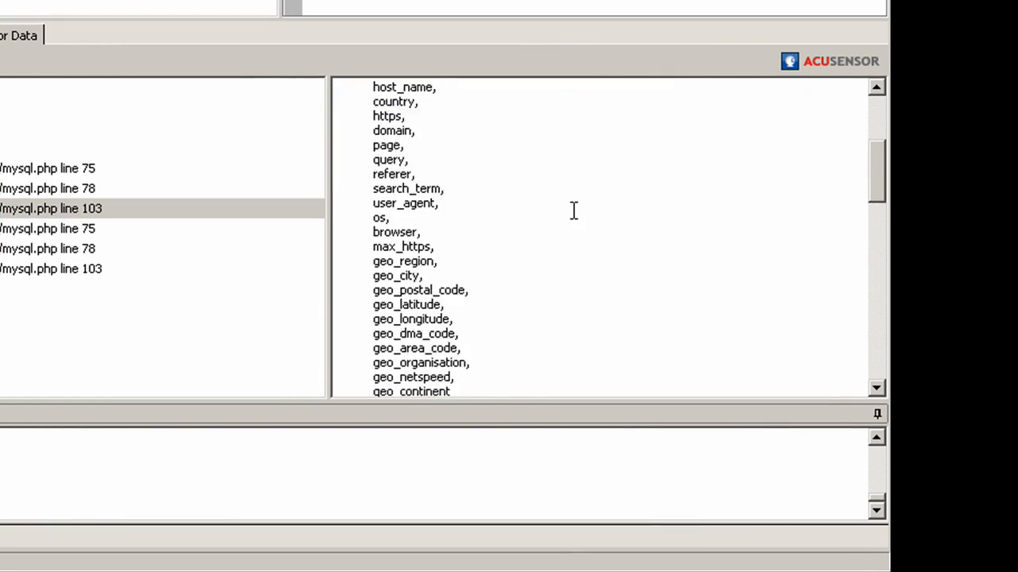
{"action": "scroll", "scroll_direction": "down", "scroll_amount": 3}
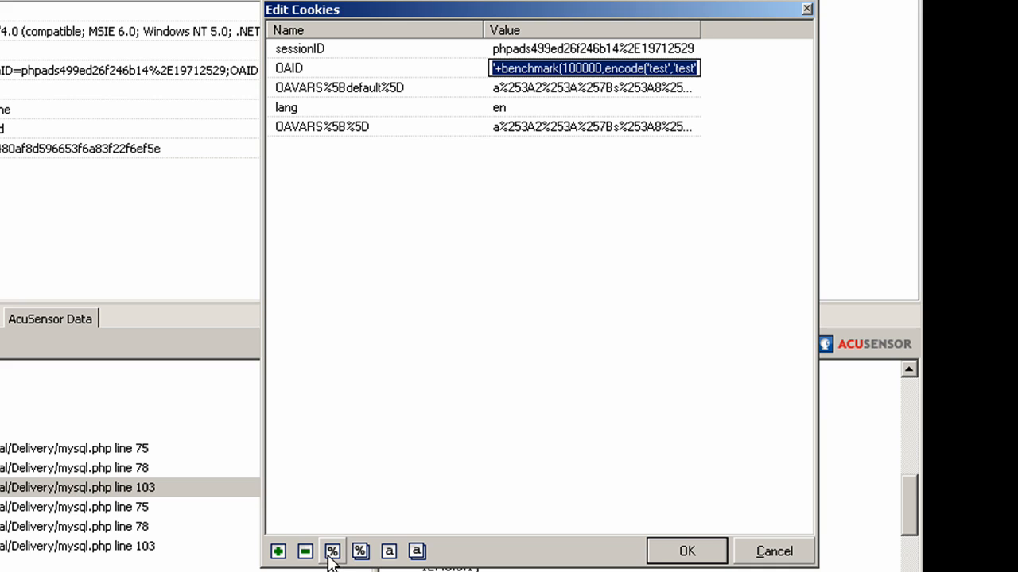
{"action": "left_click", "coordinate": [332, 552]}
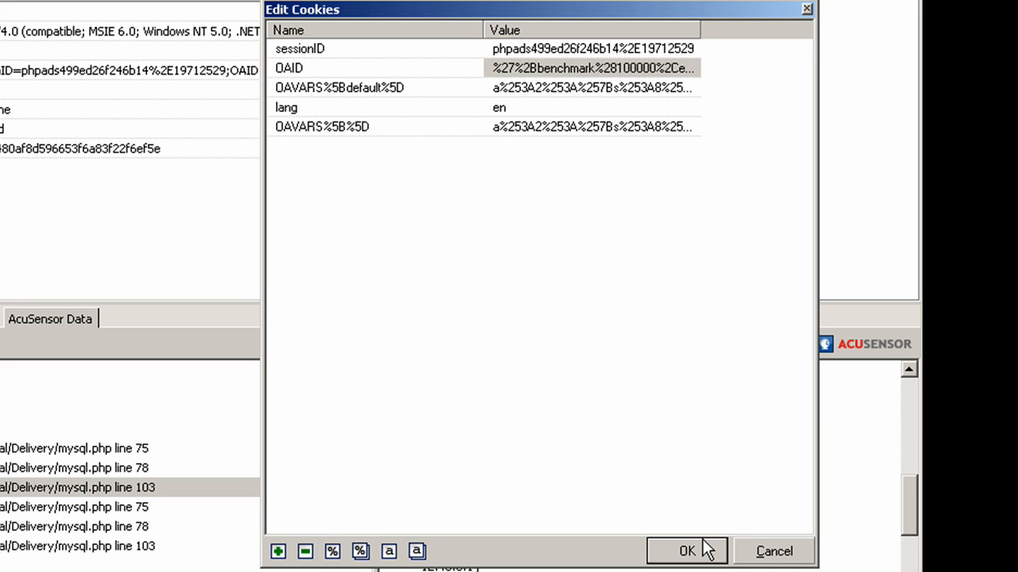
{"action": "left_click", "coordinate": [687, 550]}
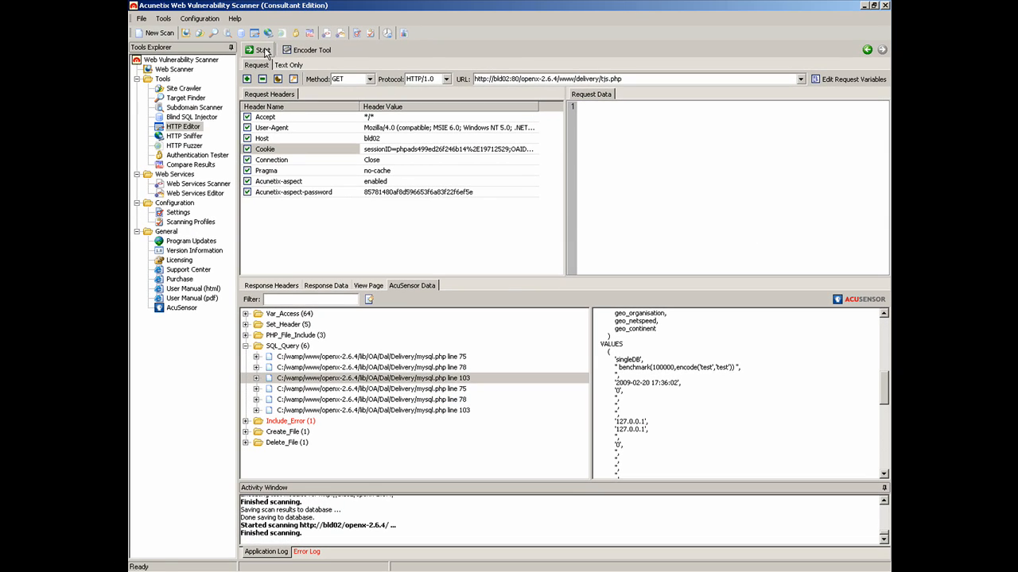
Resend the request carrying the URL-encoded benchmark cookie and wait for the delayed response
{"action": "left_click", "coordinate": [246, 345]}
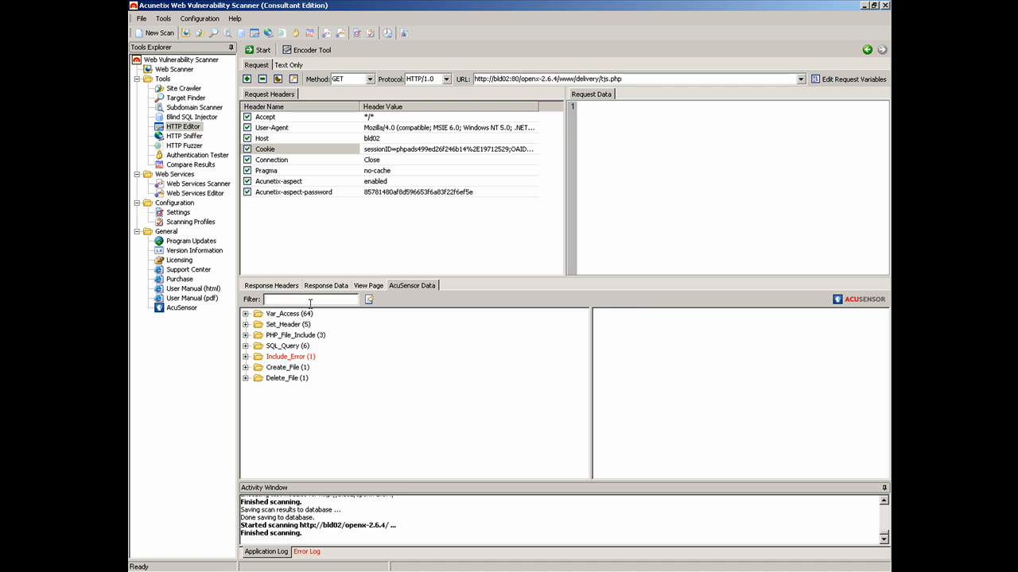
{"action": "left_click", "coordinate": [247, 345]}
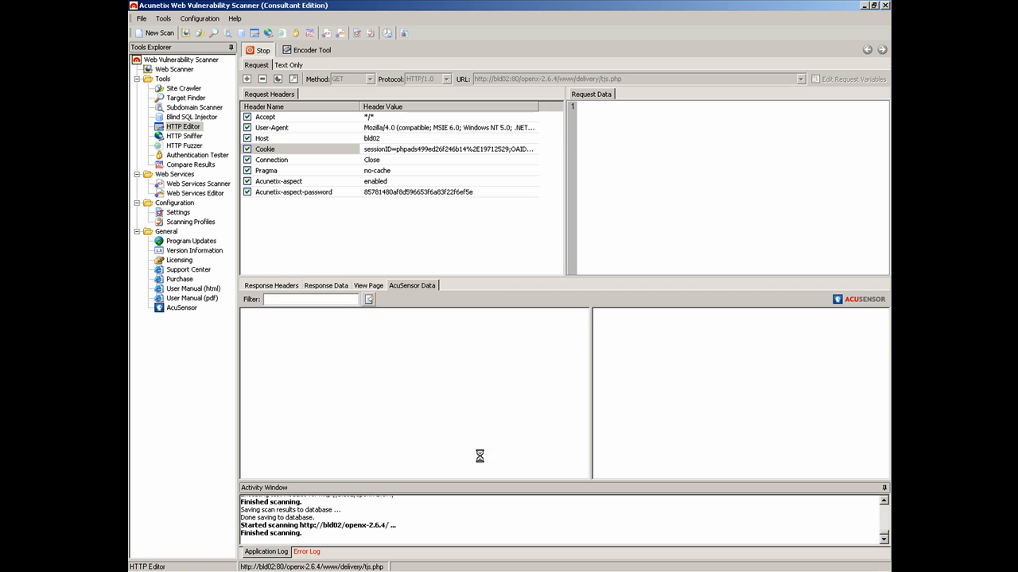
{"action": "mouse_move", "coordinate": [427, 374]}
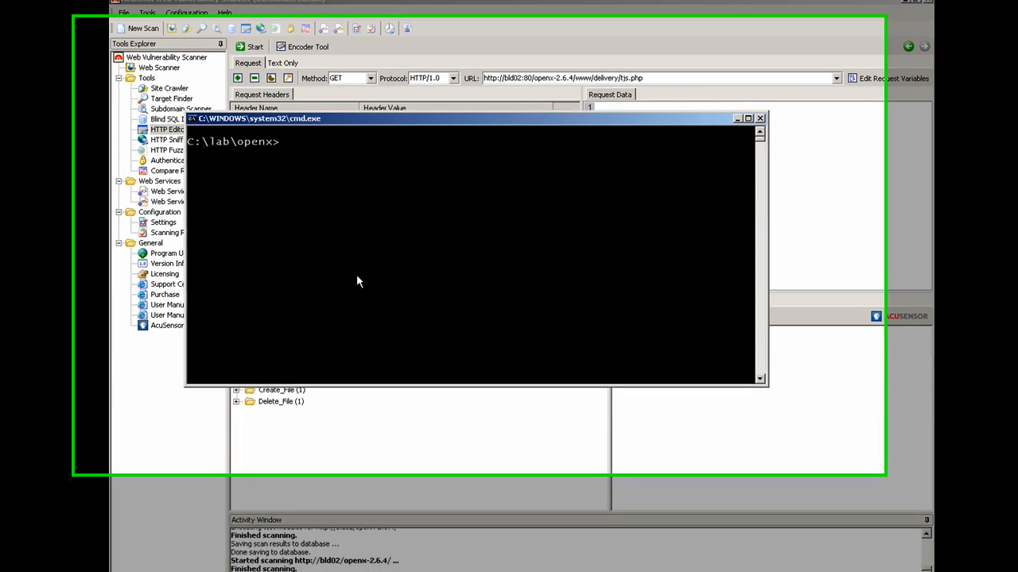
Display the sqli.py --help usage information
{"action": "type", "text": "sqli.py"}
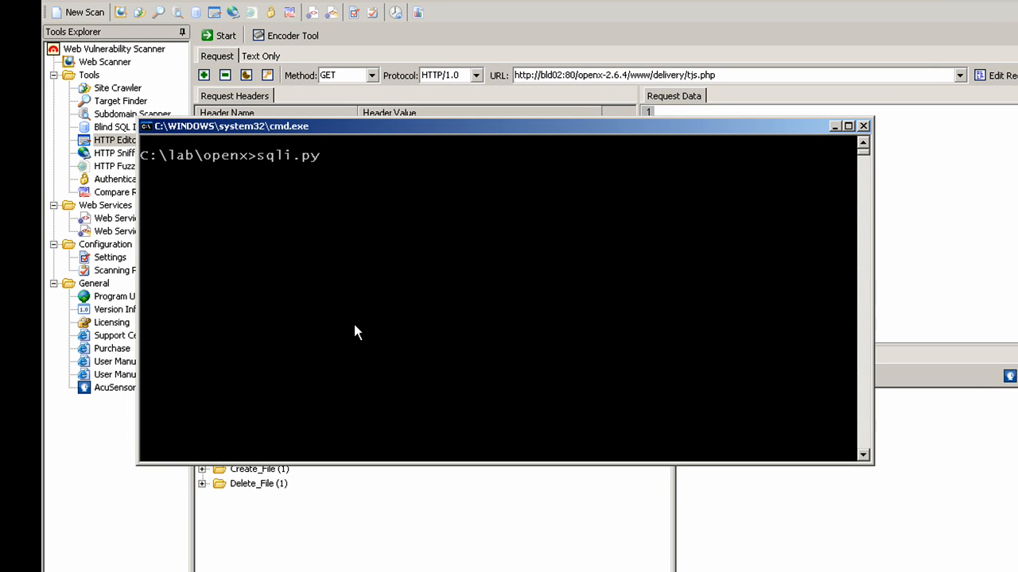
{"action": "type", "text": "--help"}
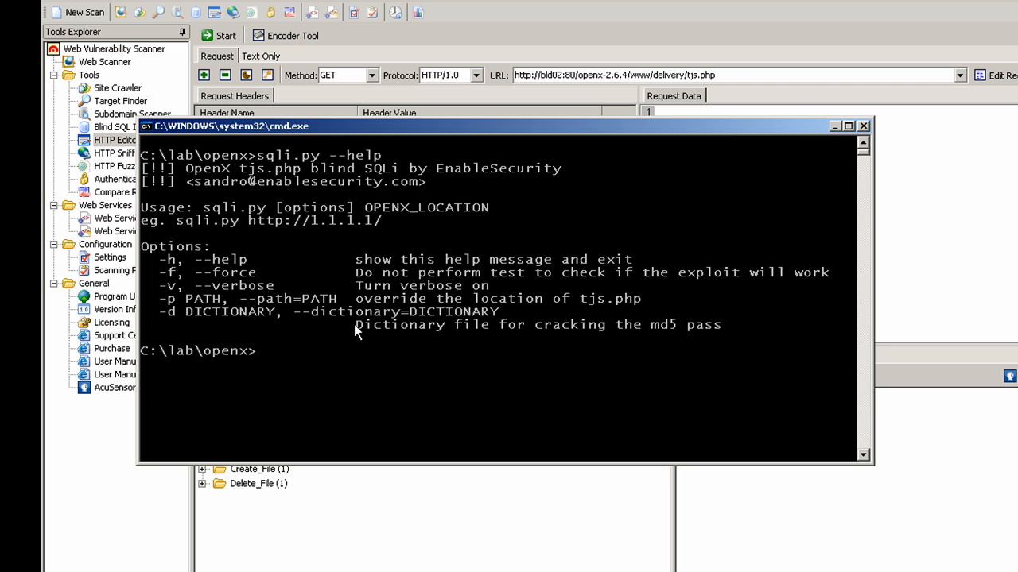
{"action": "type", "text": "sqli.py --hel"}
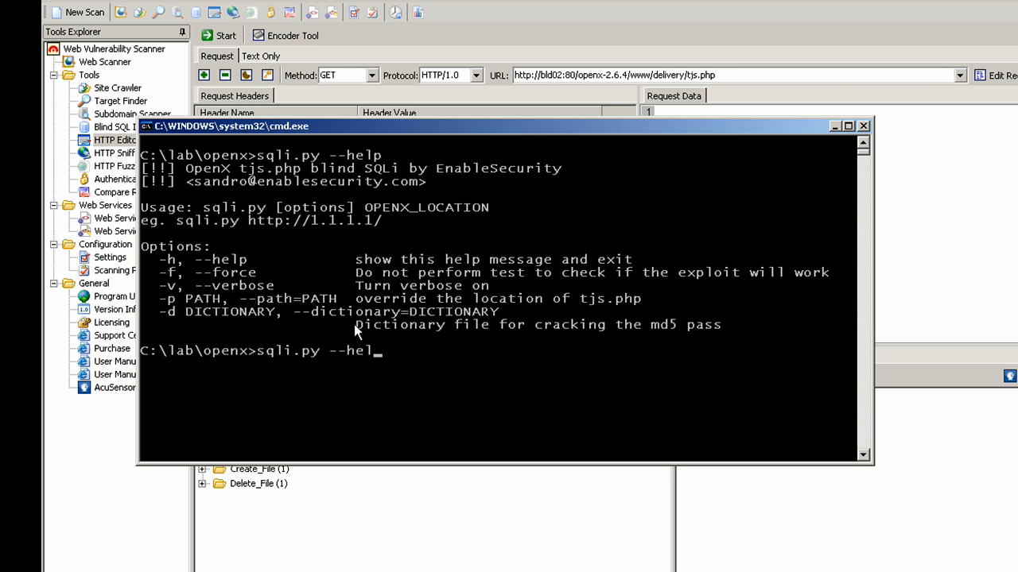
{"action": "type", "text": "http"}
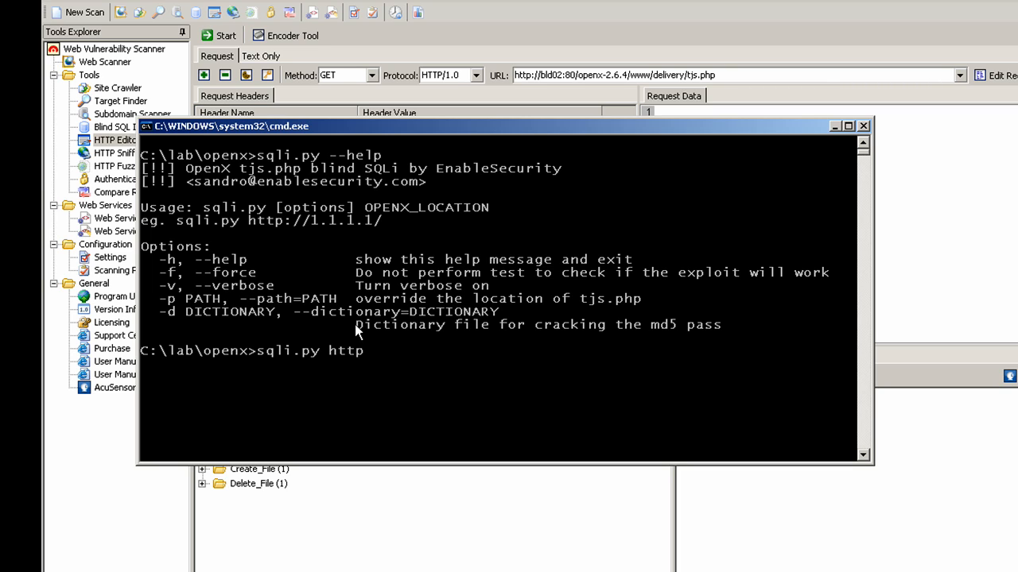
{"action": "type", "text": "://bld"}
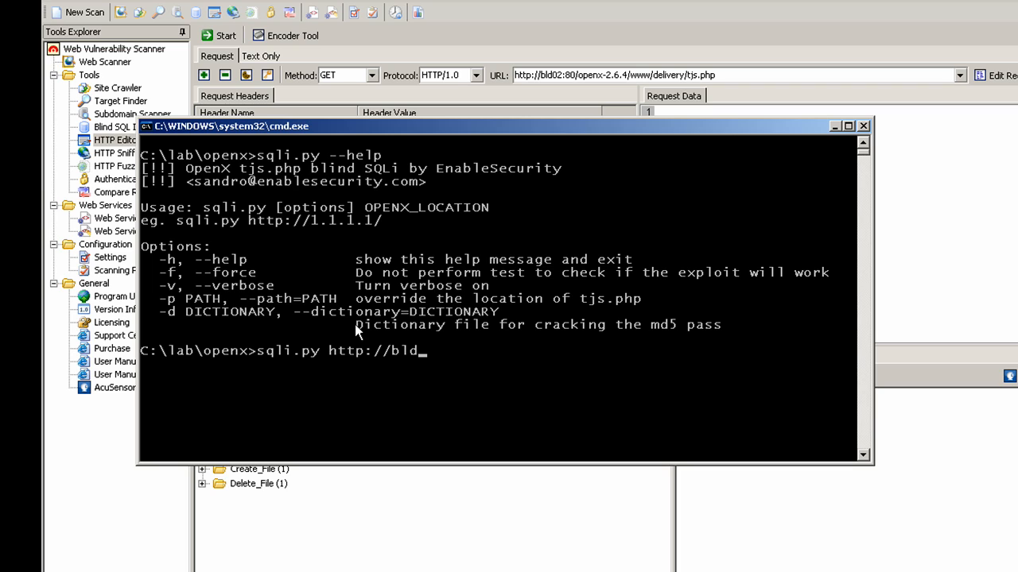
{"action": "type", "text": "02/"}
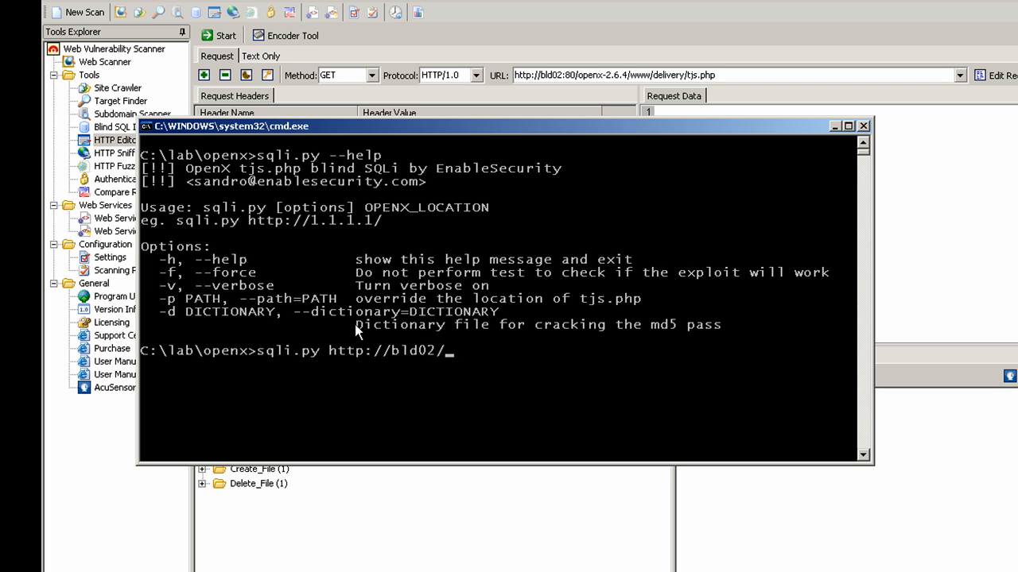
{"action": "type", "text": "openx-"}
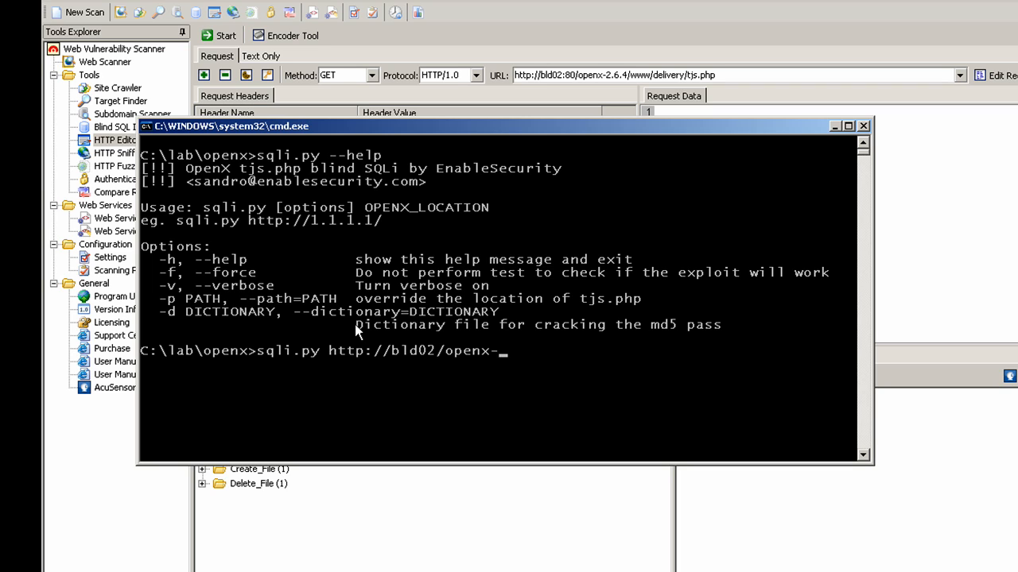
{"action": "type", "text": "2.6.4"}
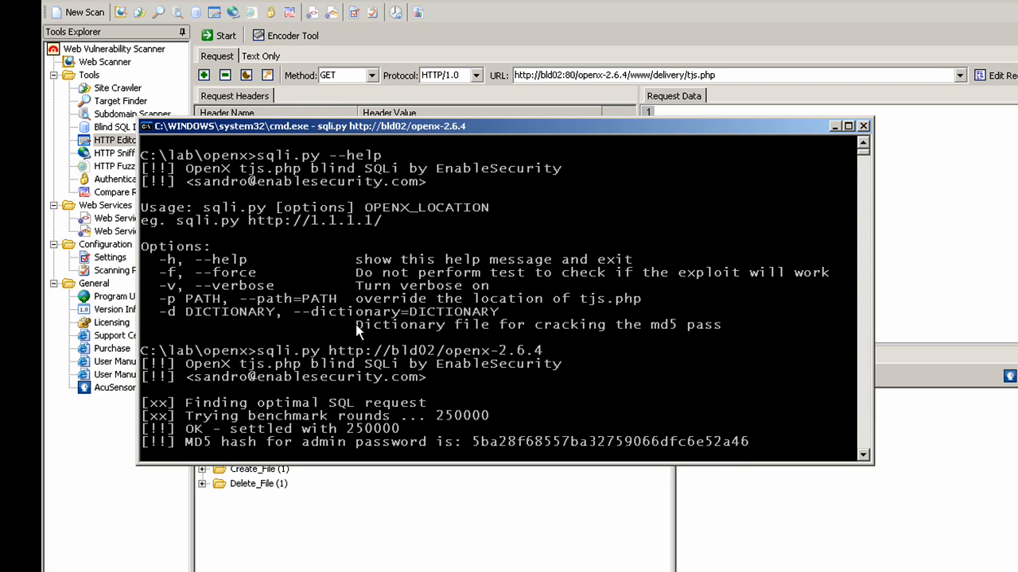
{"action": "scroll", "scroll_direction": "down", "scroll_amount": 3}
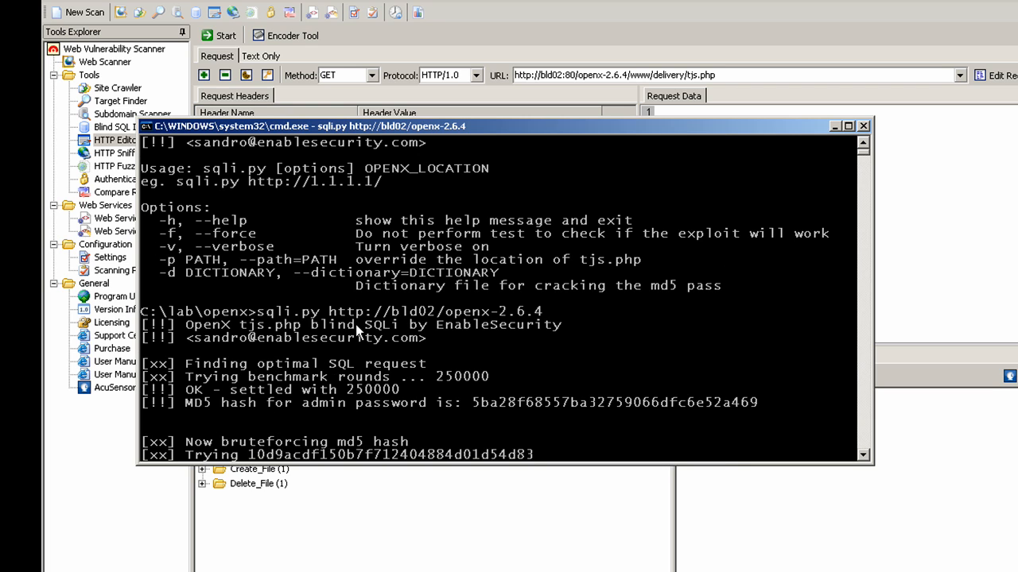